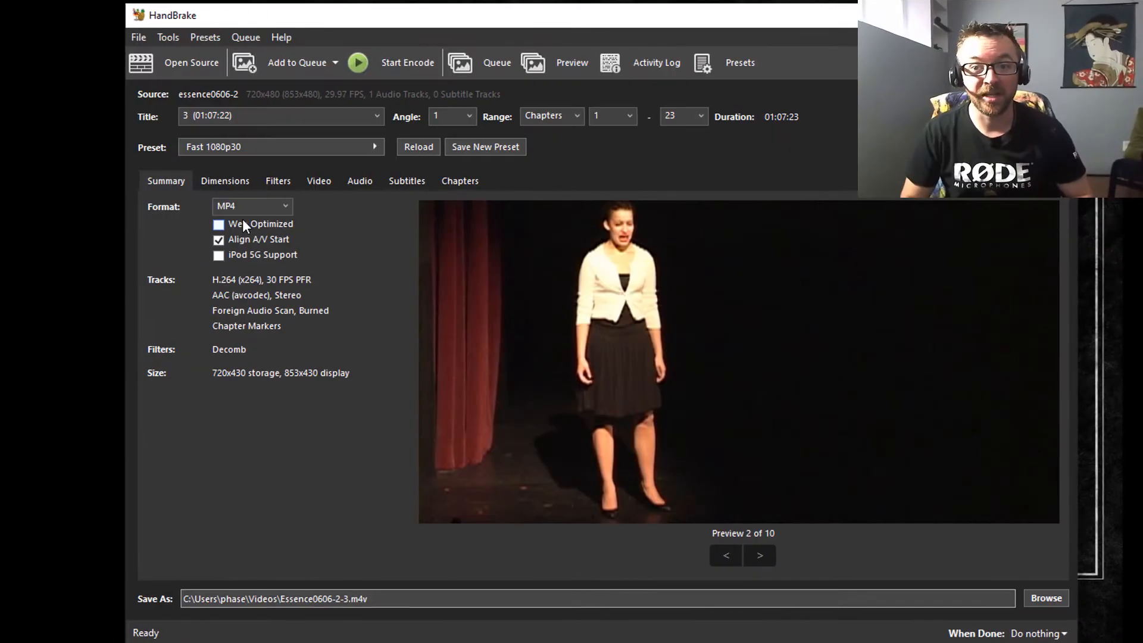
- Return to Preview 1 of 10 for the loaded 67-minute title
{"action": "left_click", "coordinate": [725, 556]}
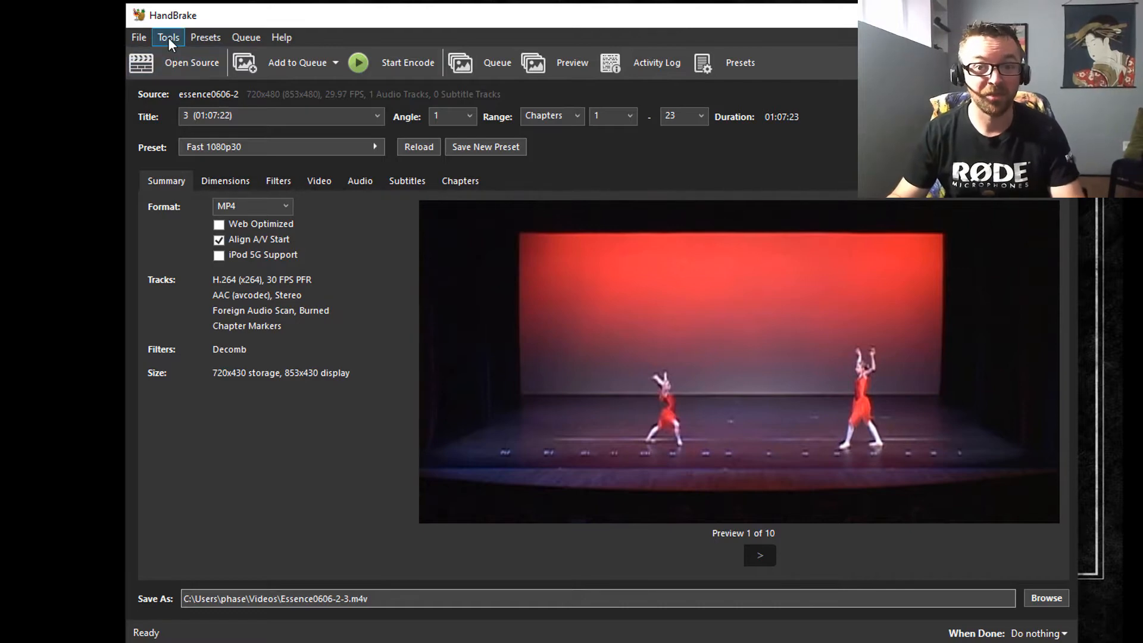
- Set the automatic file naming format to {source}-{title}--{chapters} in Preferences > Output Files
{"action": "left_click", "coordinate": [168, 37]}
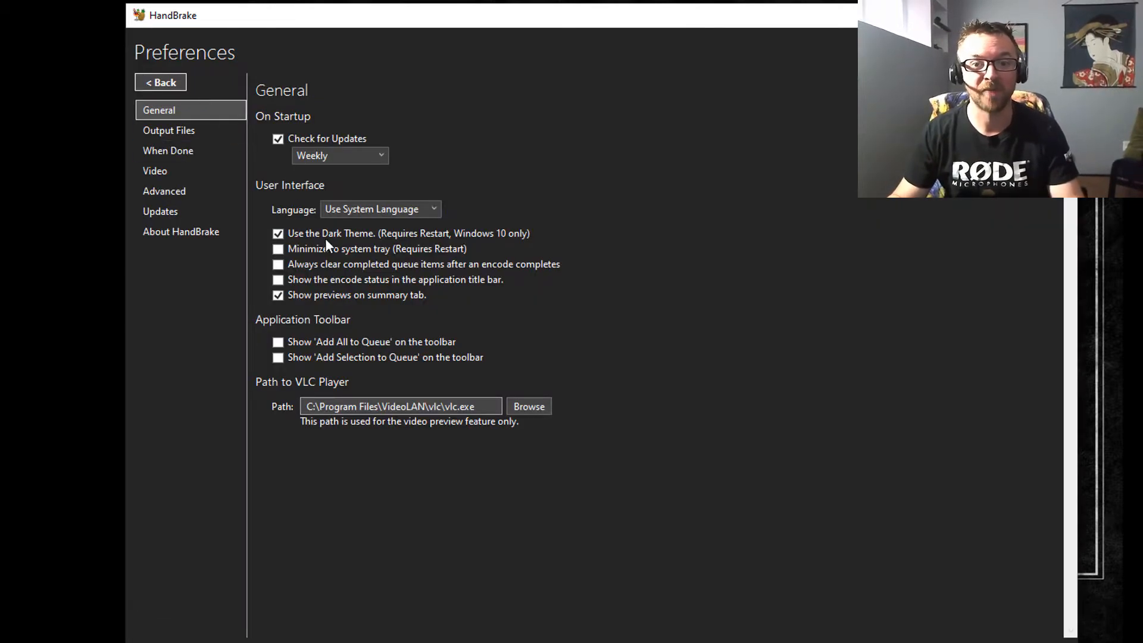
{"action": "left_click", "coordinate": [168, 129]}
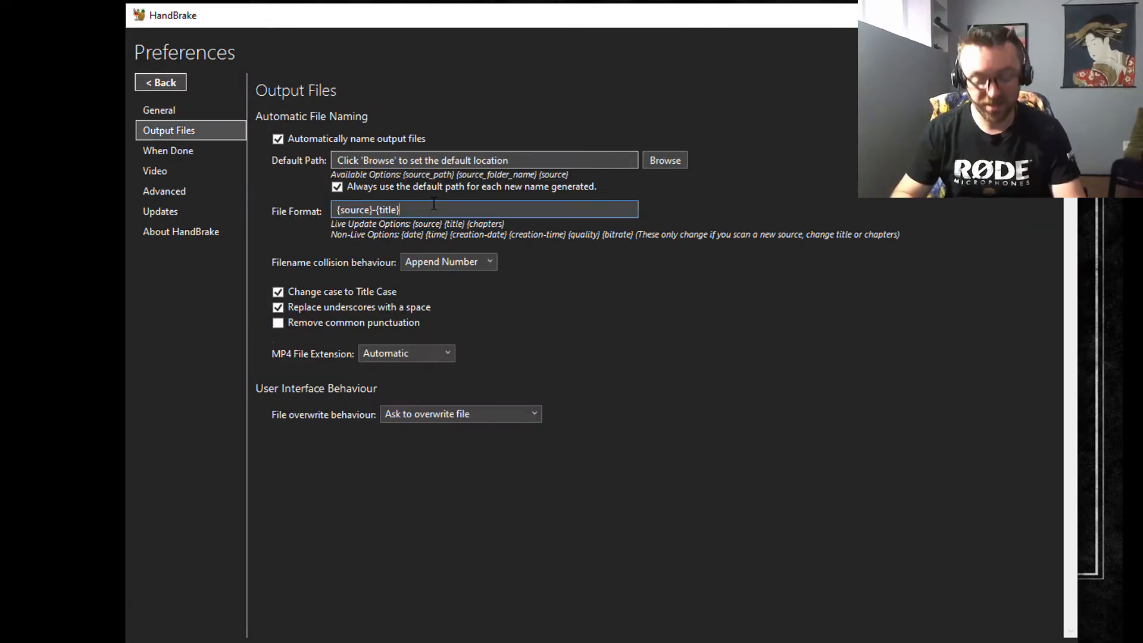
{"action": "type", "text": "--"}
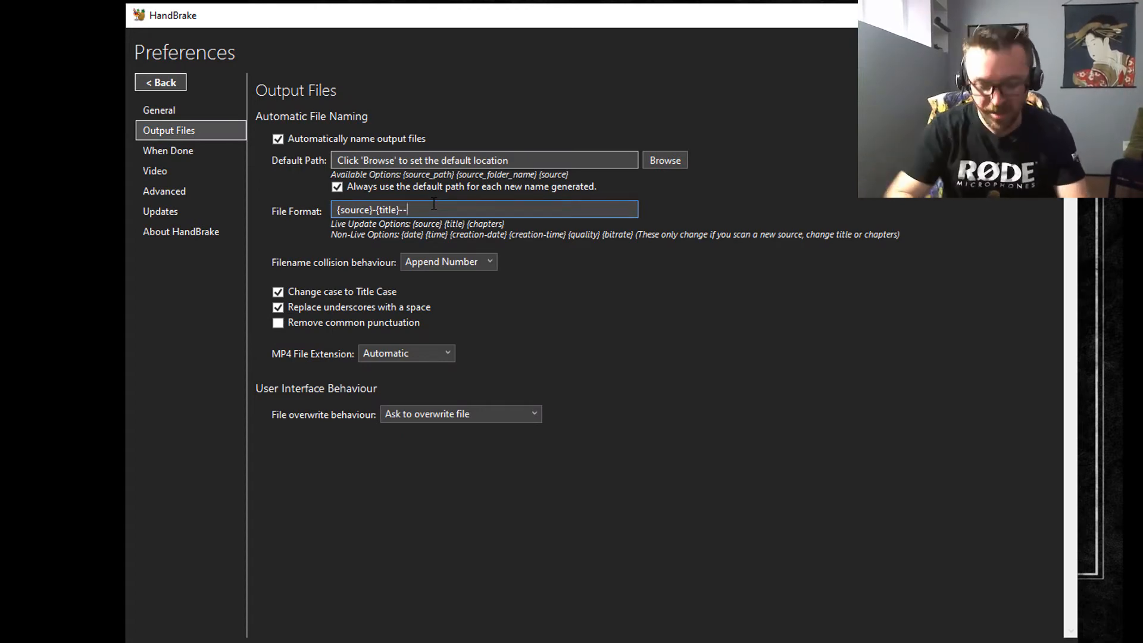
{"action": "type", "text": "{chapter"}
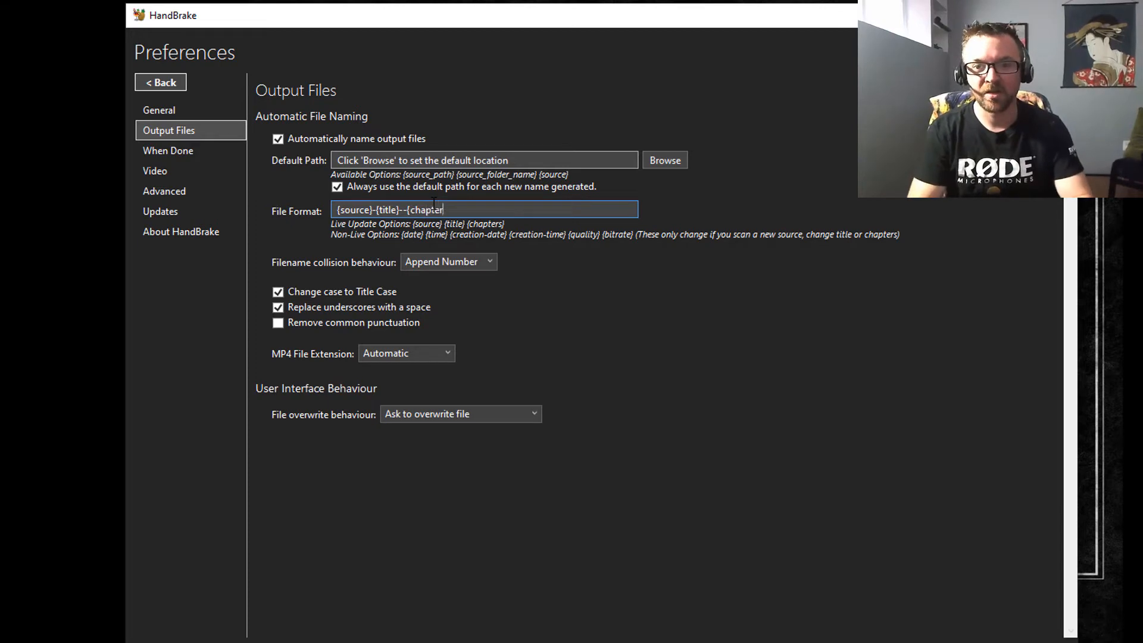
{"action": "left_click", "coordinate": [161, 82]}
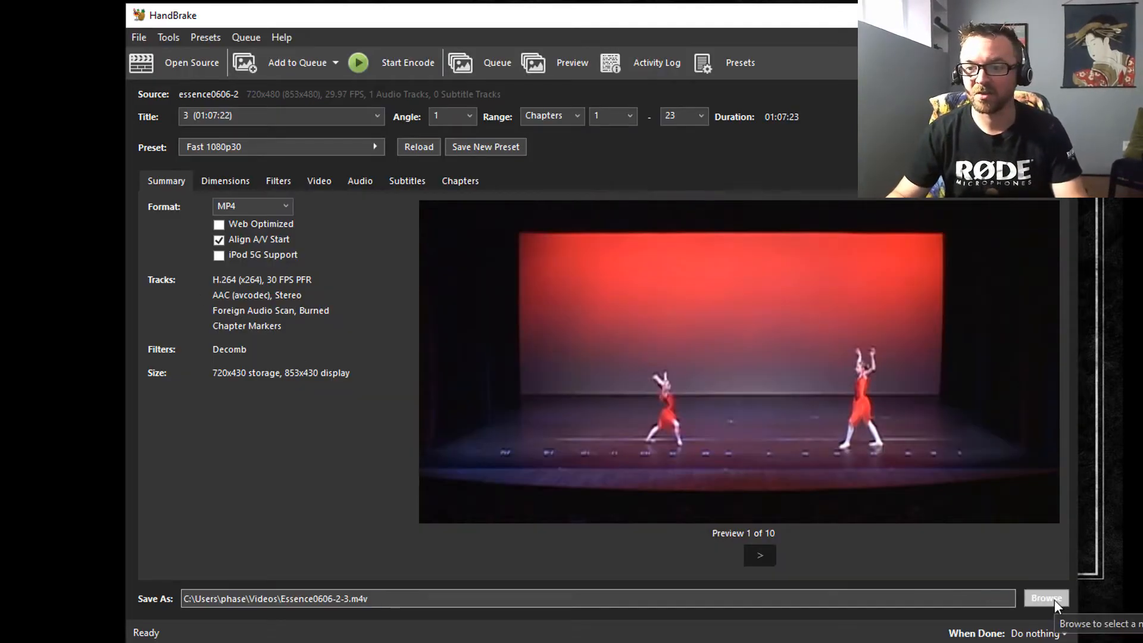
- Save the output as Essence200606-D2-.m4v in U:\2020 07 02 DVD Ripping
{"action": "left_click", "coordinate": [1046, 598]}
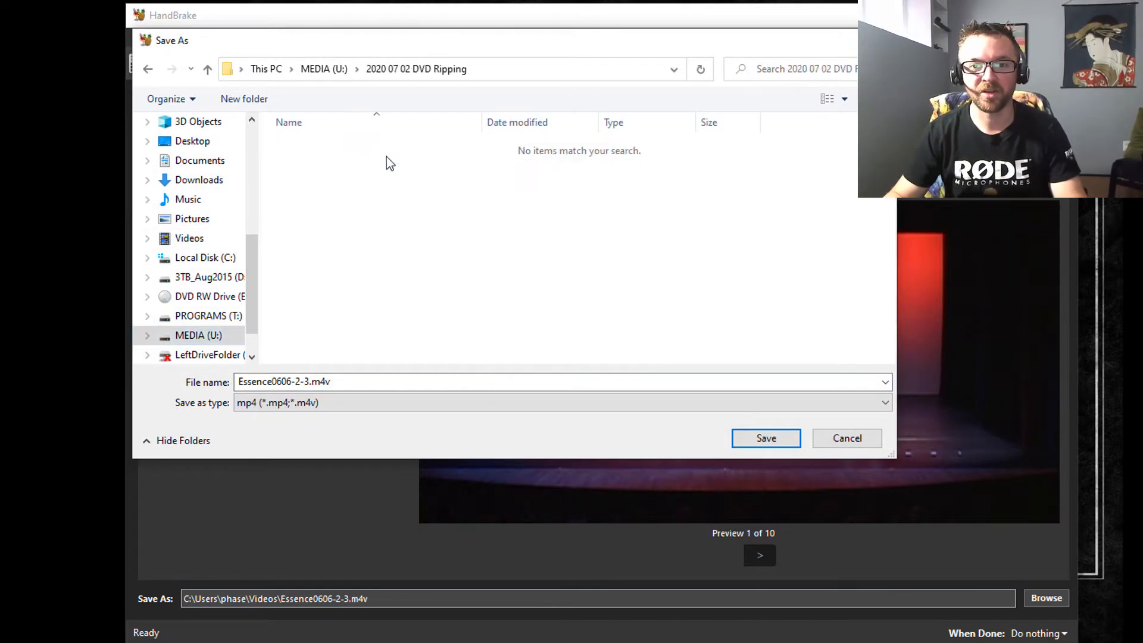
{"action": "left_click", "coordinate": [283, 381]}
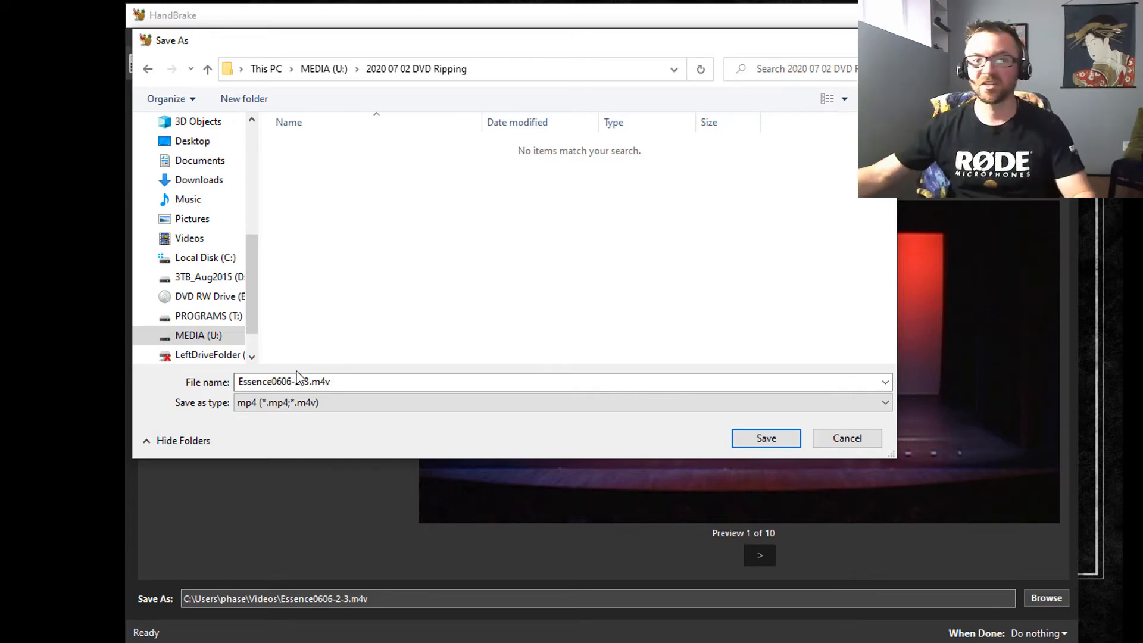
{"action": "left_click", "coordinate": [560, 402]}
{"action": "type", "text": "20"}
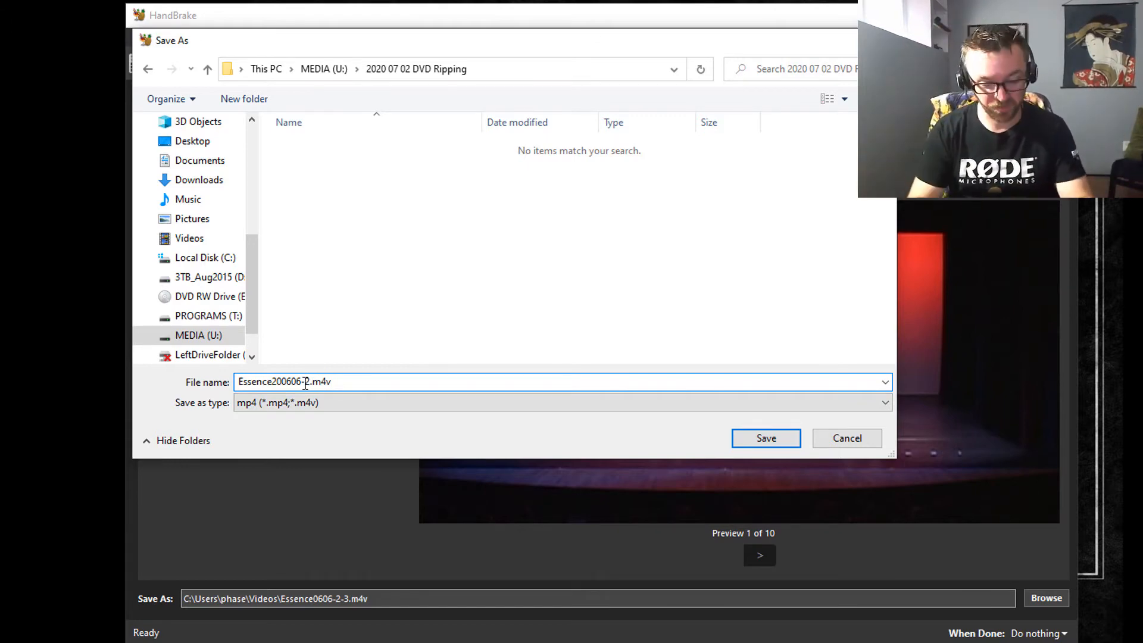
{"action": "left_click", "coordinate": [765, 438]}
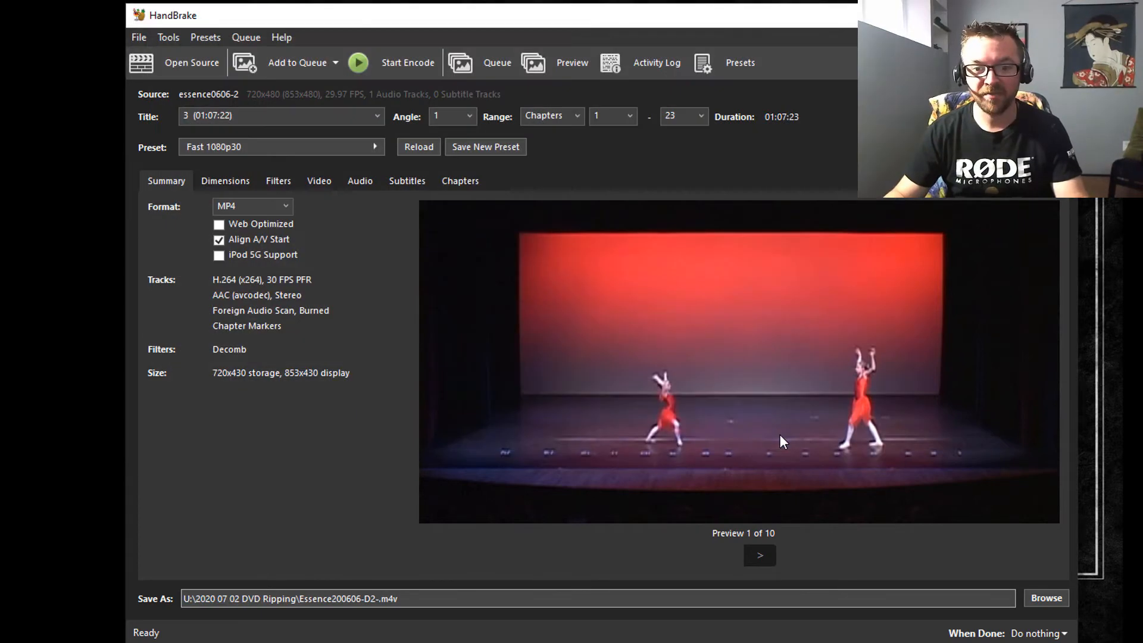
{"action": "mouse_move", "coordinate": [574, 440]}
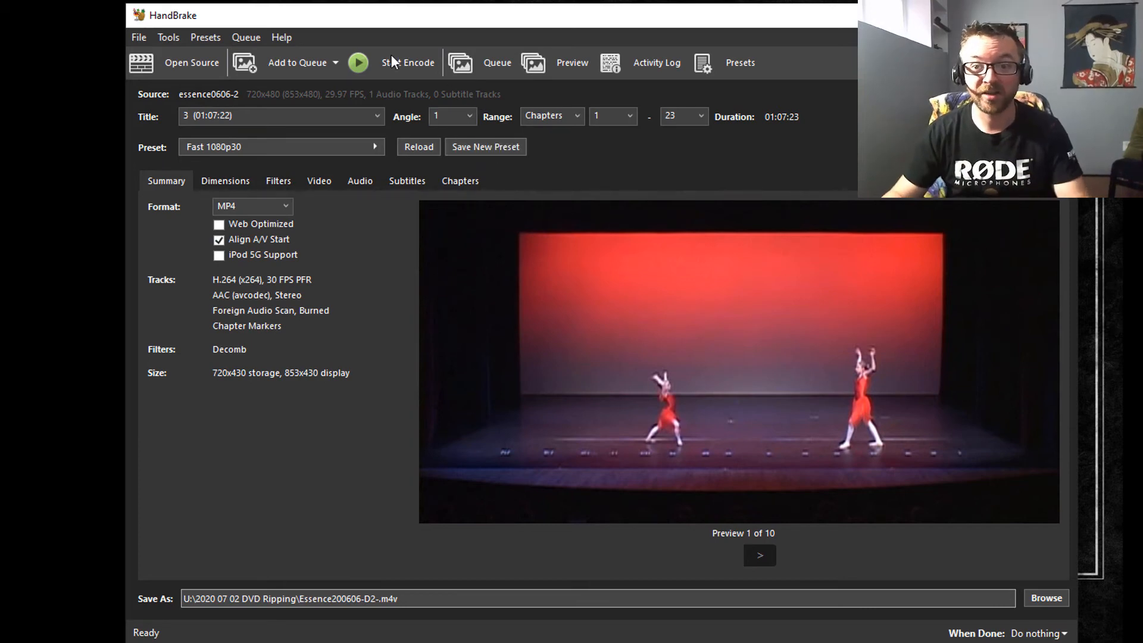
- Review the Add to Queue options and cycle through titles 1, 2 and 3, ending on title 3
{"action": "left_click", "coordinate": [335, 62]}
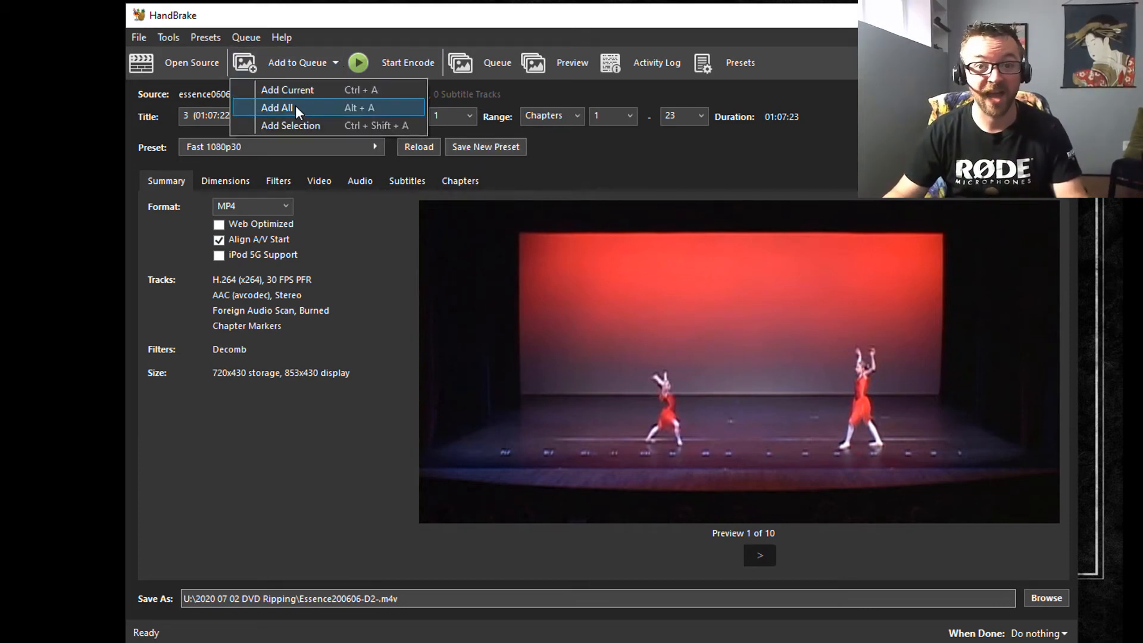
{"action": "mouse_move", "coordinate": [309, 113]}
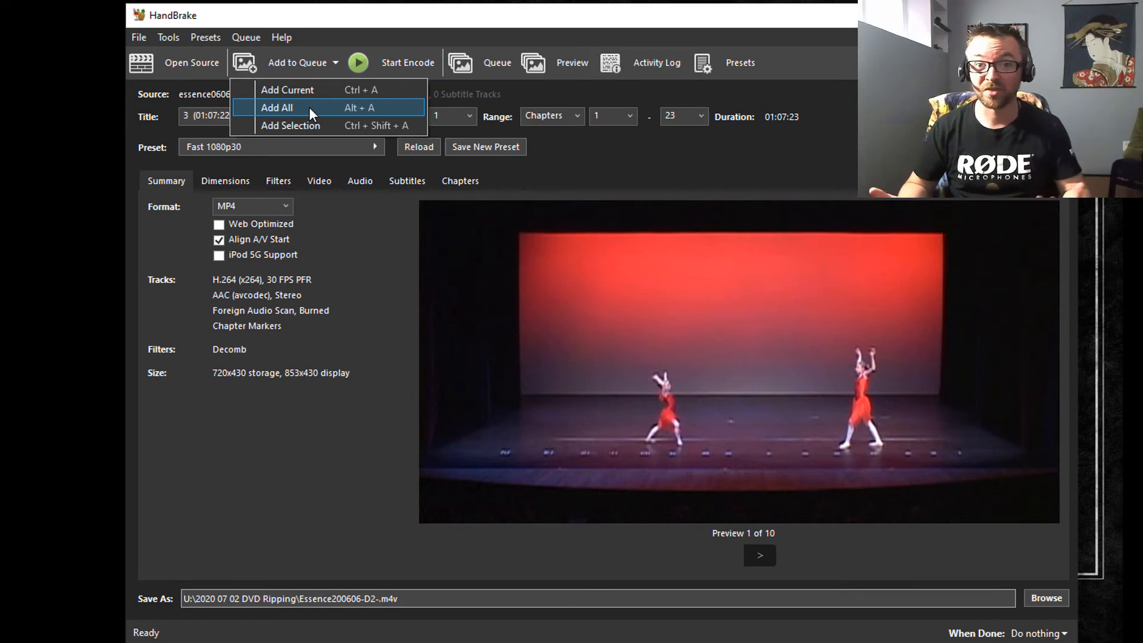
{"action": "left_click", "coordinate": [276, 107]}
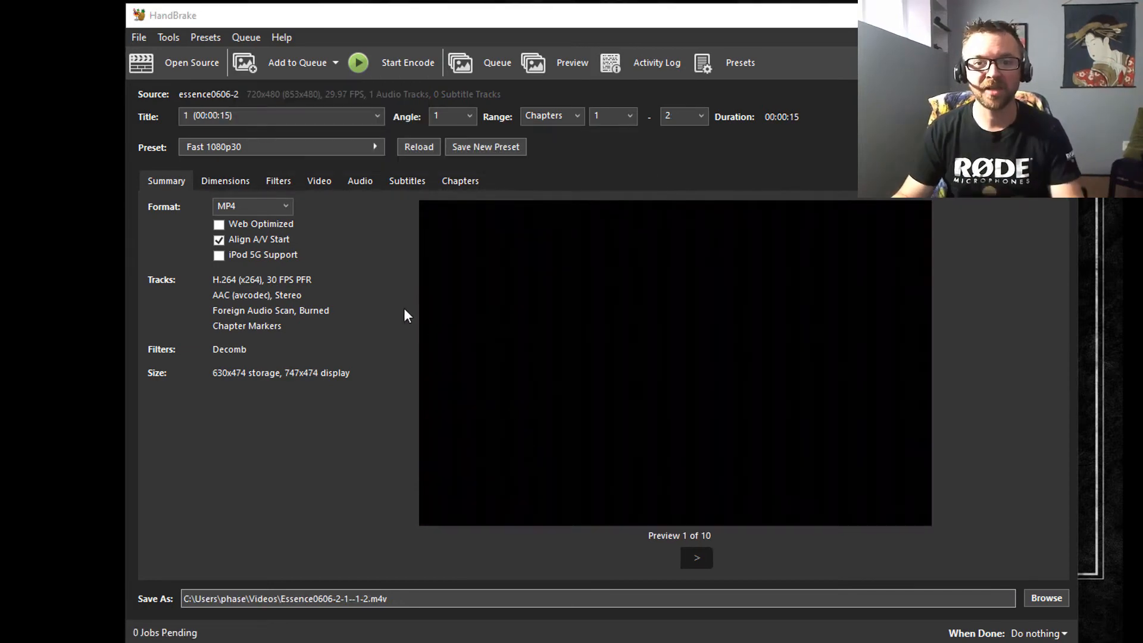
{"action": "left_click", "coordinate": [281, 115]}
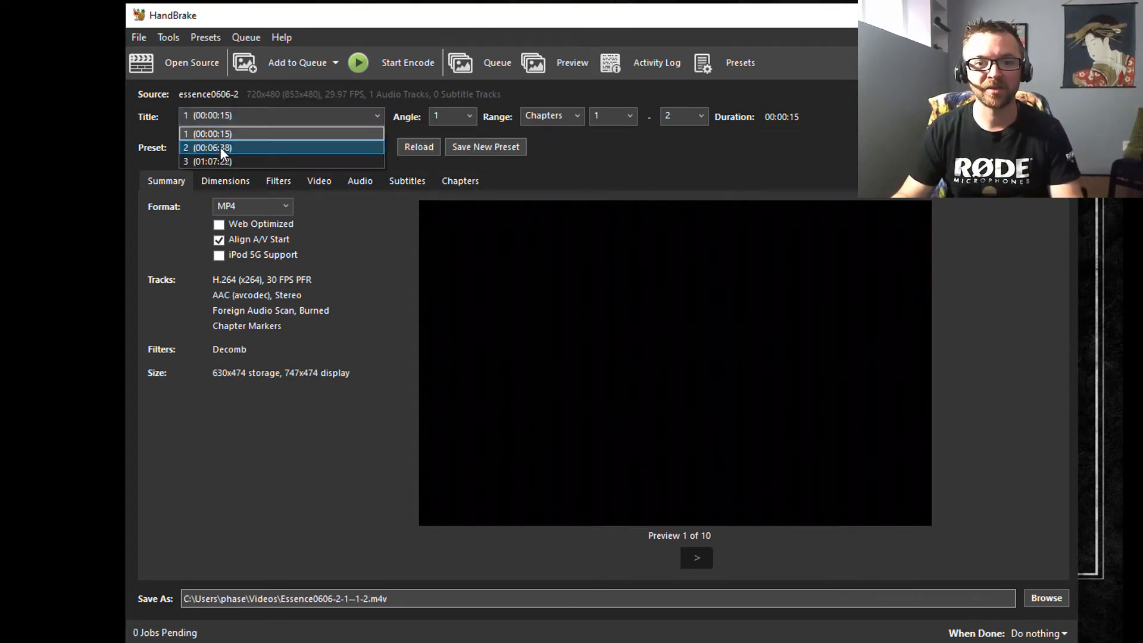
{"action": "left_click", "coordinate": [212, 148]}
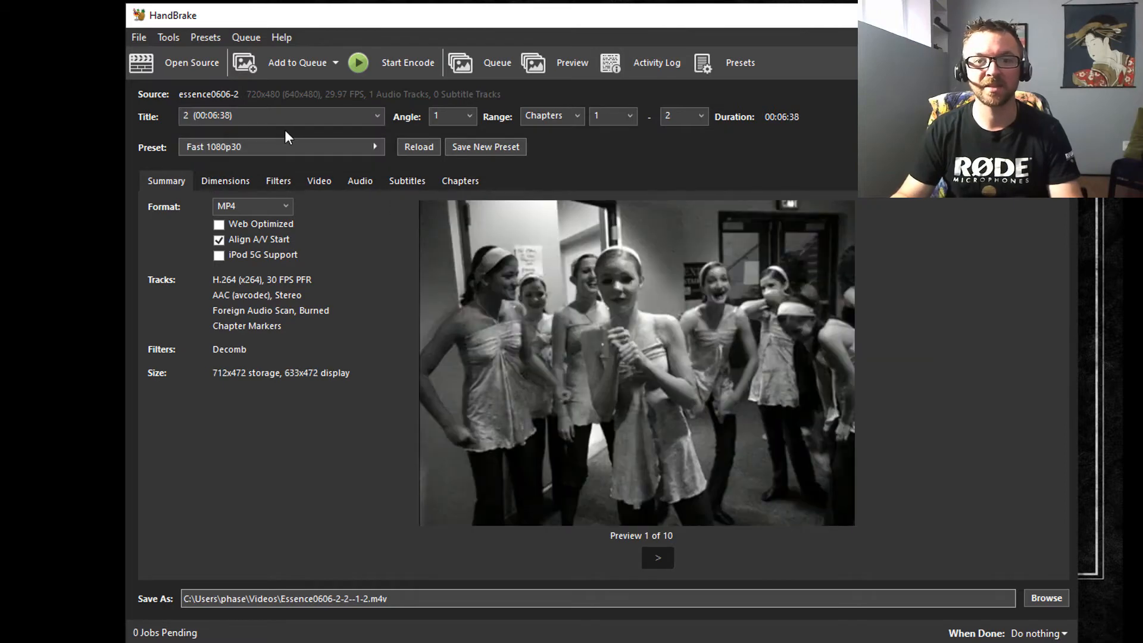
{"action": "left_click", "coordinate": [279, 116]}
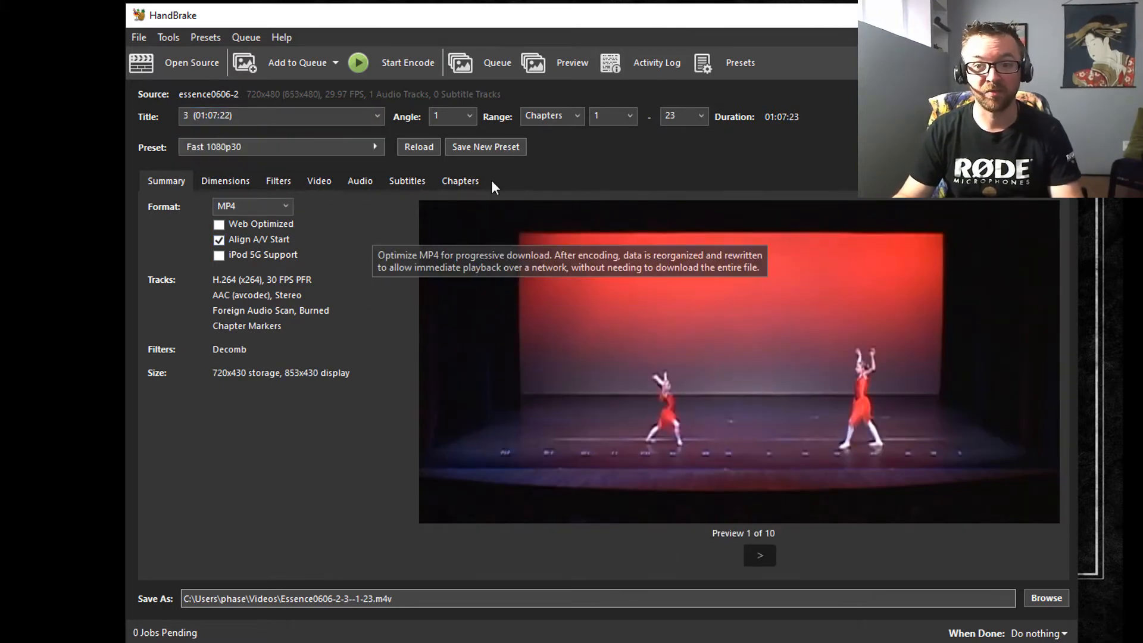
- Queue single-chapter jobs for title 3 starting at chapter 1-1, advancing the range to 6-6
{"action": "left_click", "coordinate": [681, 115]}
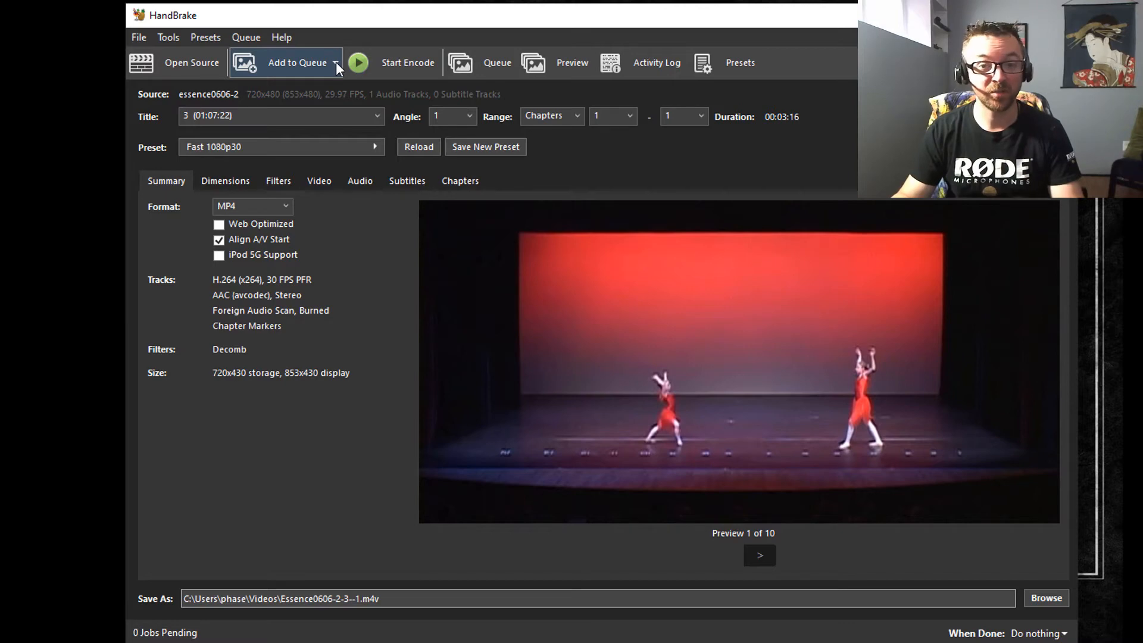
{"action": "left_click", "coordinate": [335, 62]}
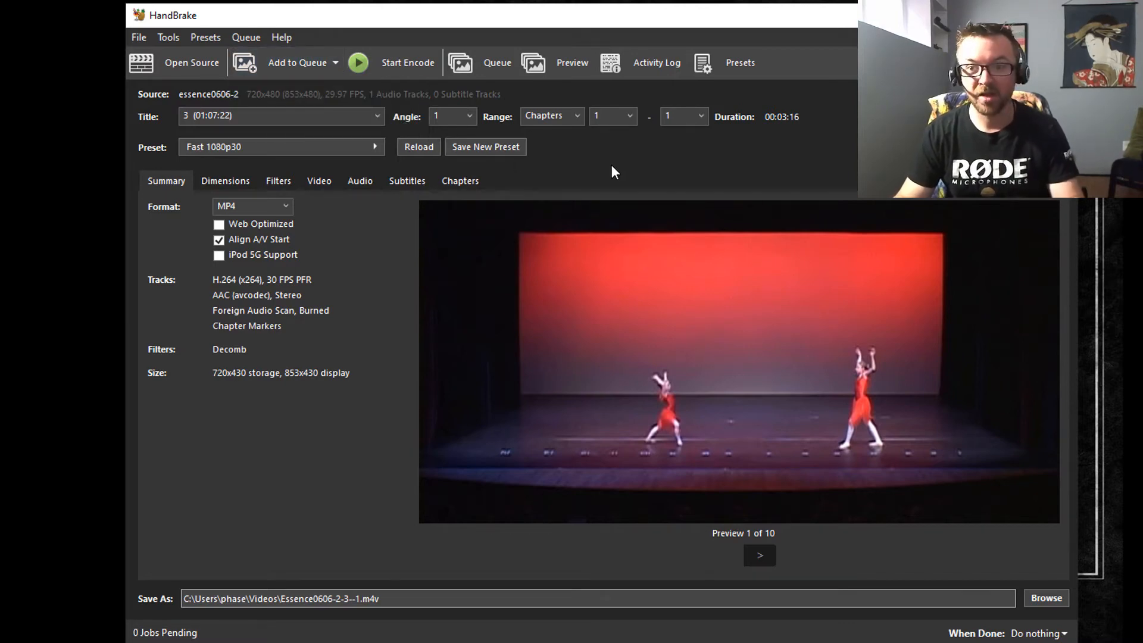
{"action": "left_click", "coordinate": [297, 62]}
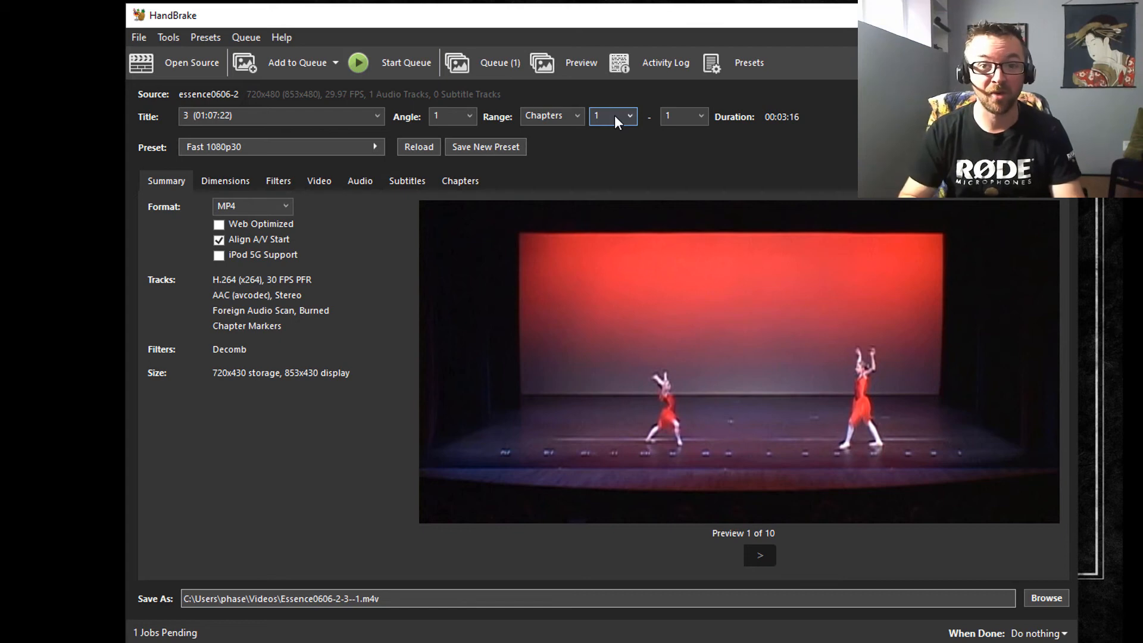
{"action": "left_click", "coordinate": [611, 115]}
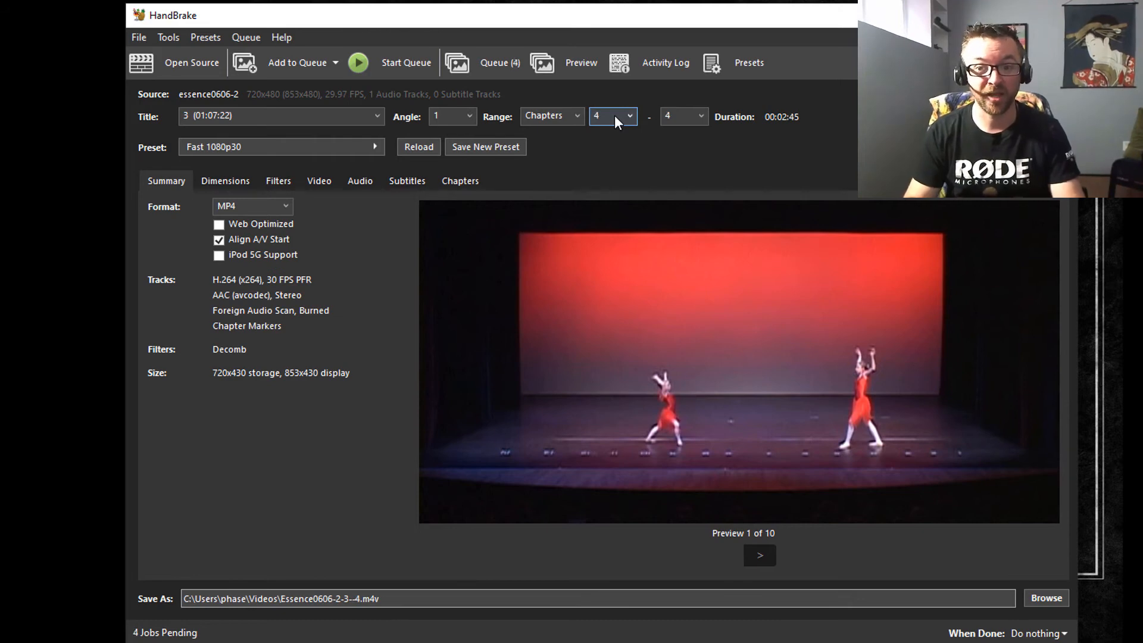
{"action": "left_click", "coordinate": [628, 116]}
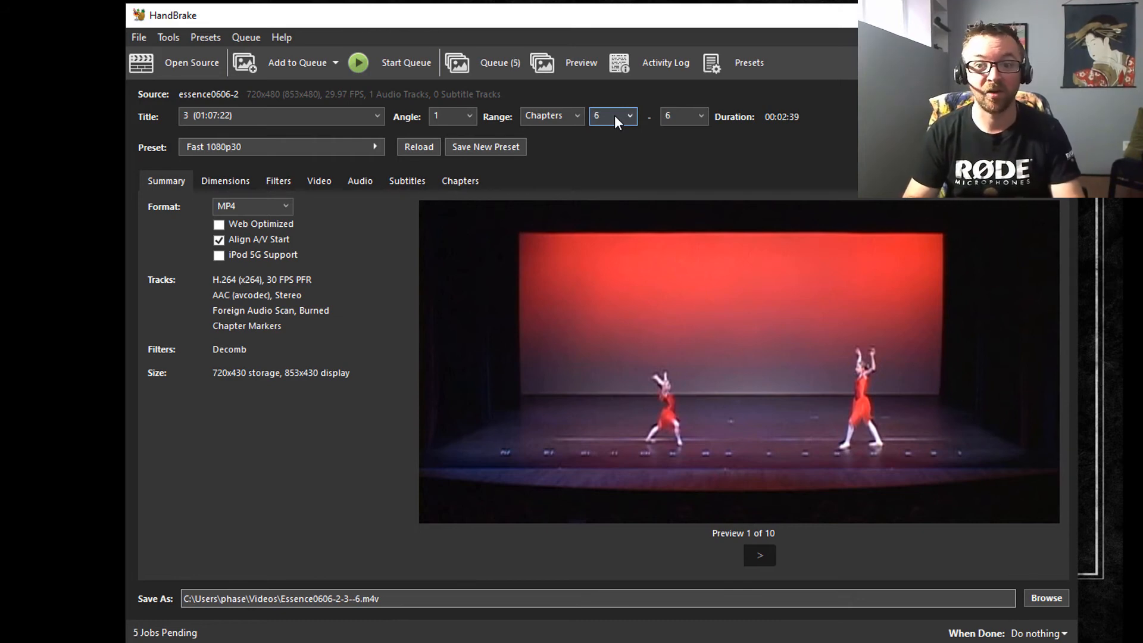